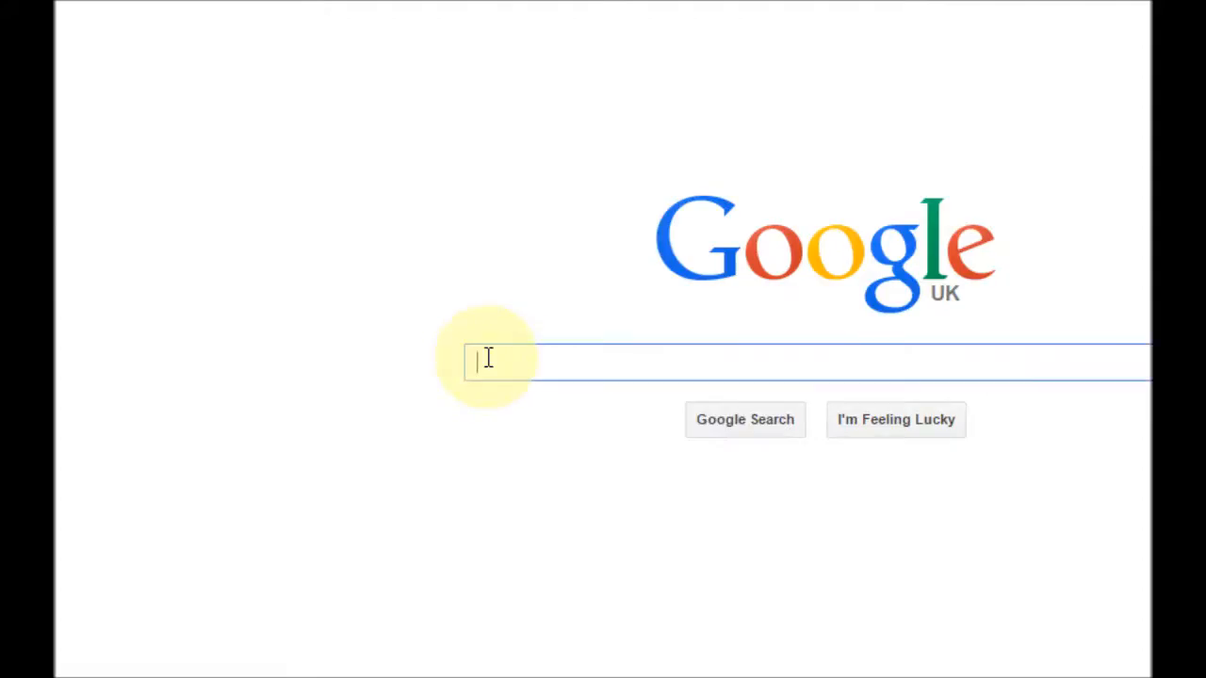
Step: Search Google for 'avg removal tool' via the 'av' suggestion
type("av")
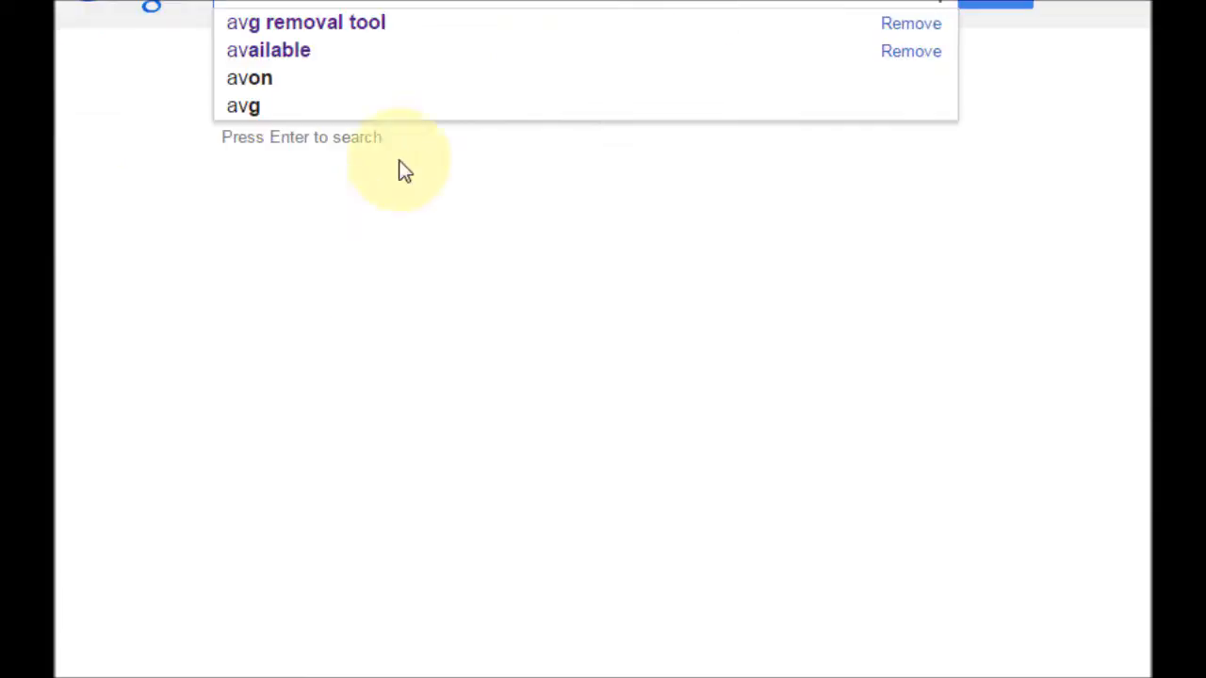
left_click(305, 23)
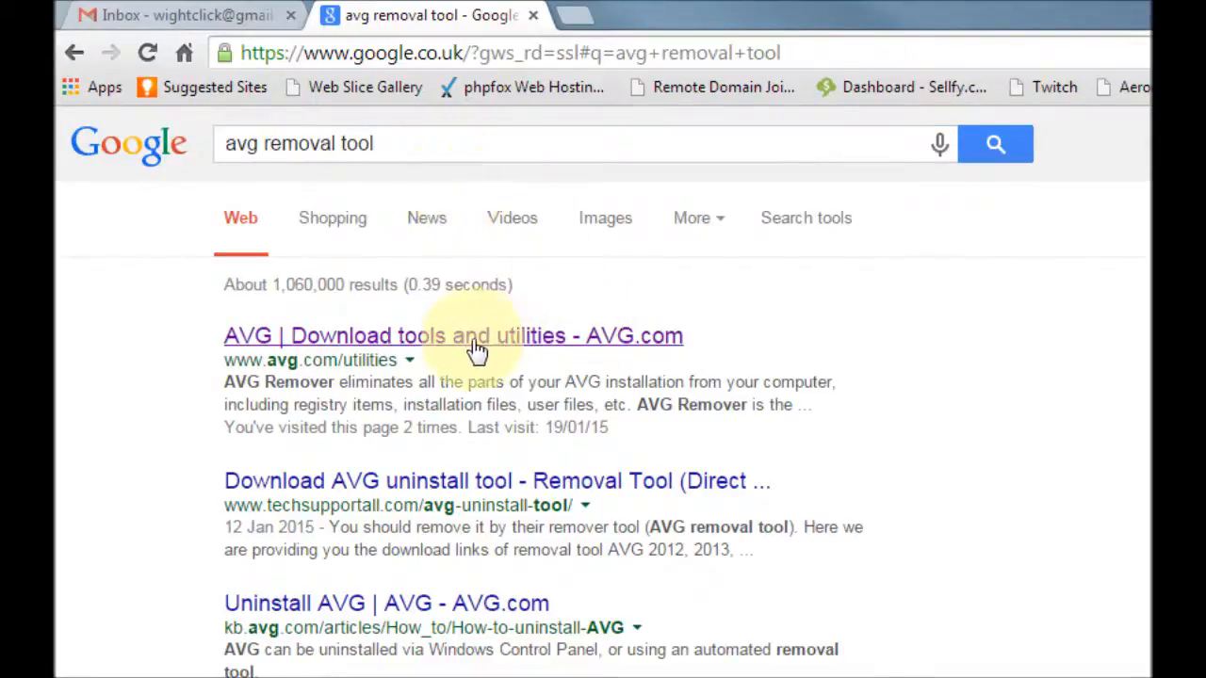
mouse_move(516, 354)
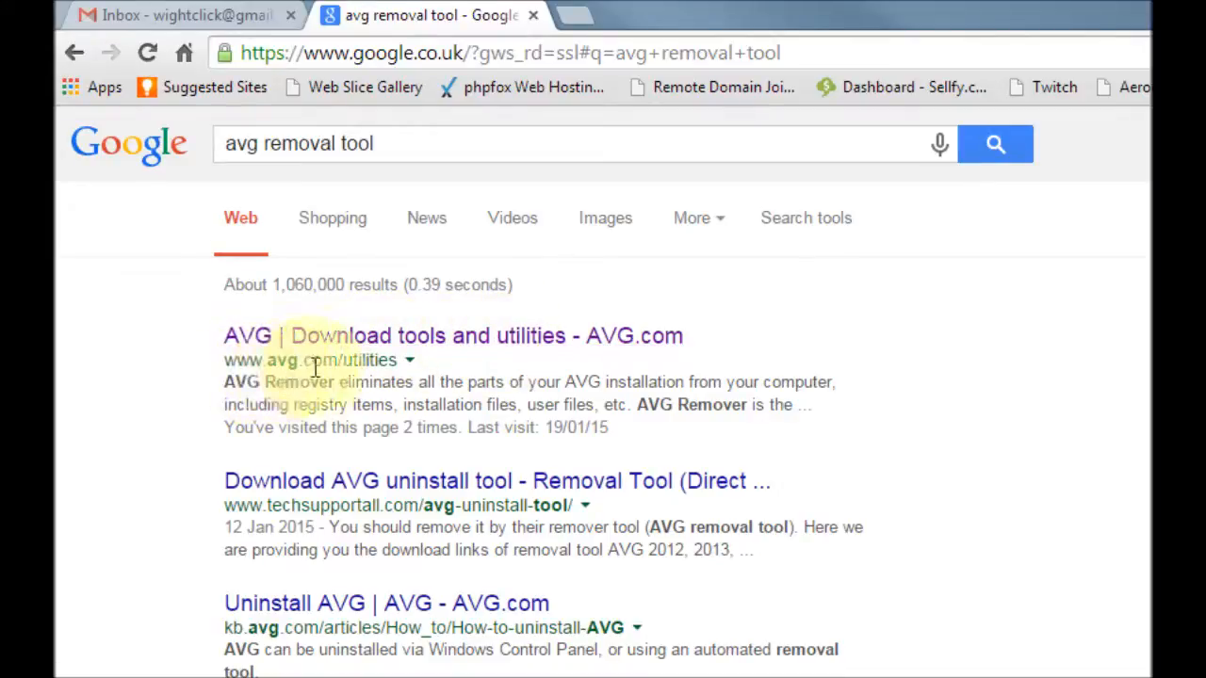
mouse_move(461, 339)
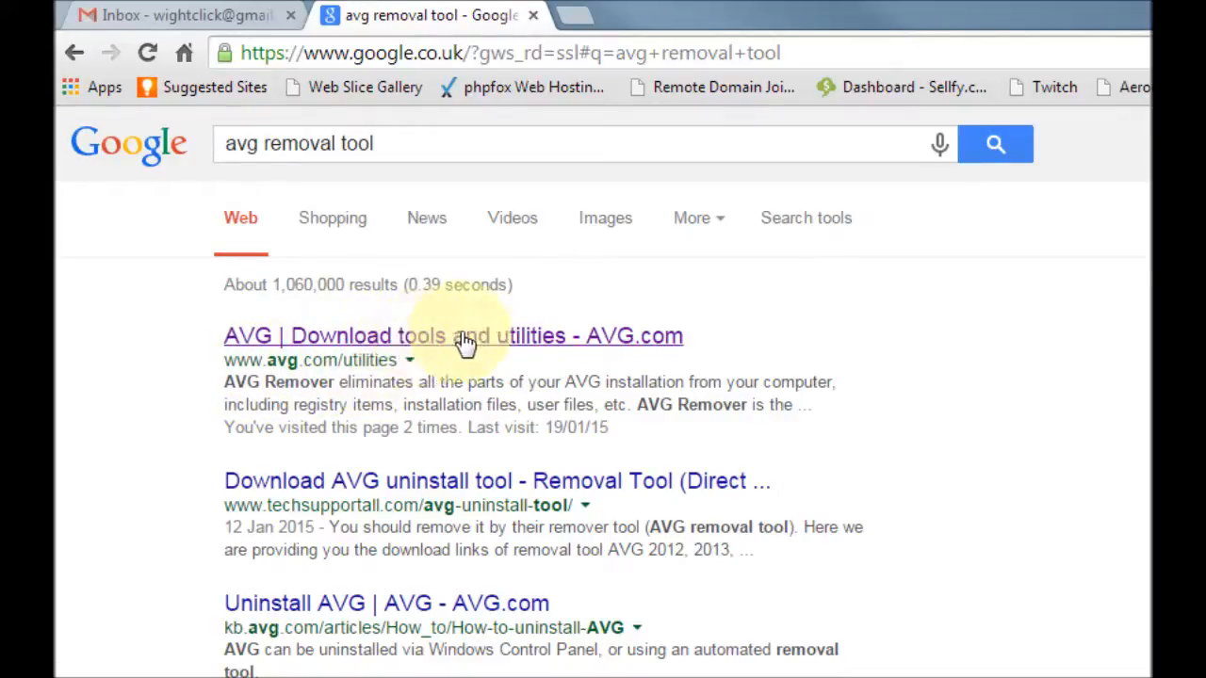
Step: Open the 'AVG | Download tools and utilities - AVG.com' result
left_click(452, 335)
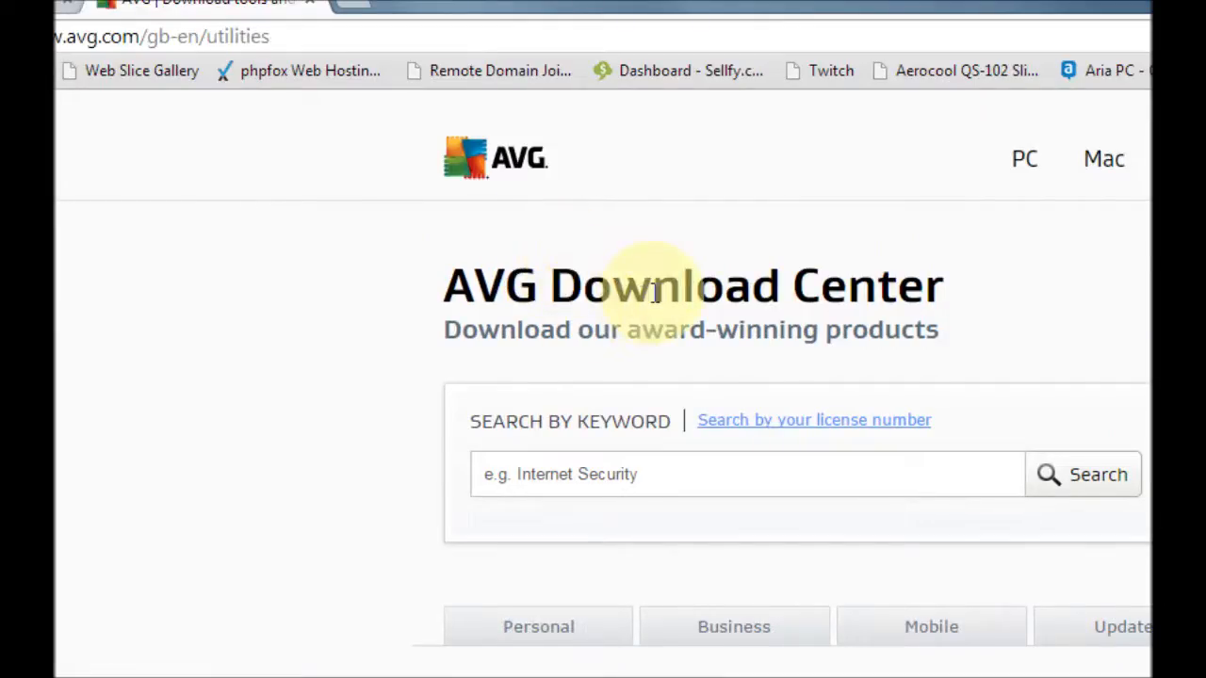
Step: Download 'AVG Remover(64bit) 2015' from the utilities list
scroll("down", 3)
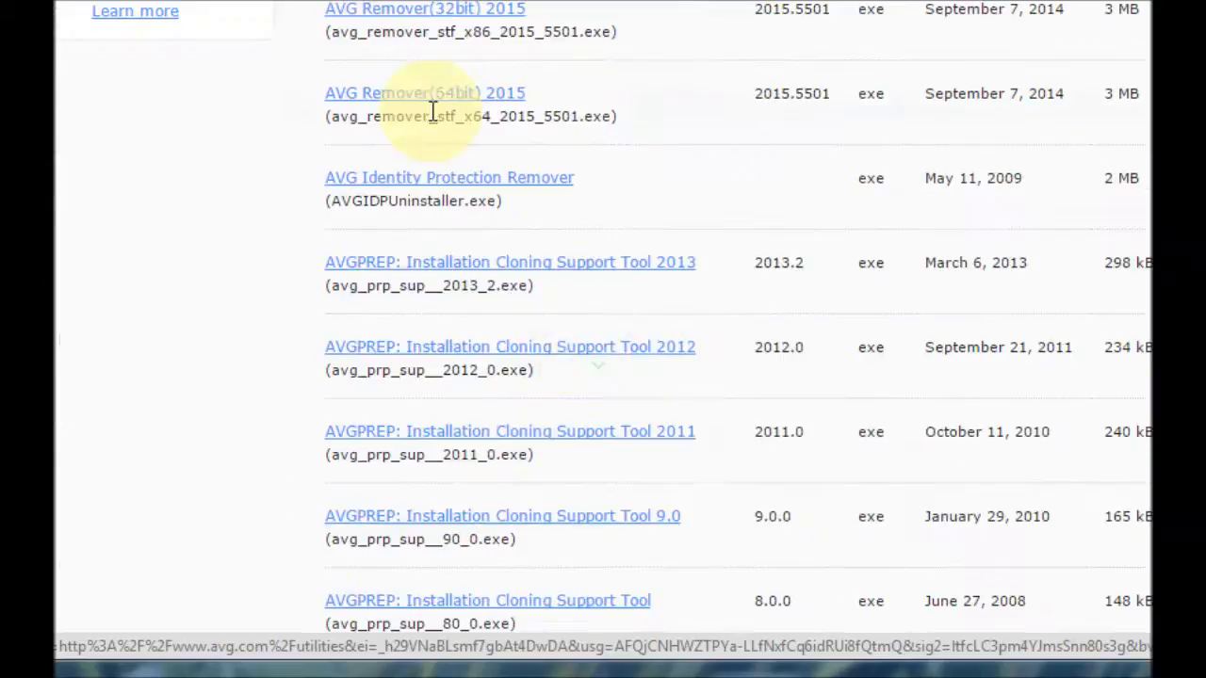
scroll("up", 3)
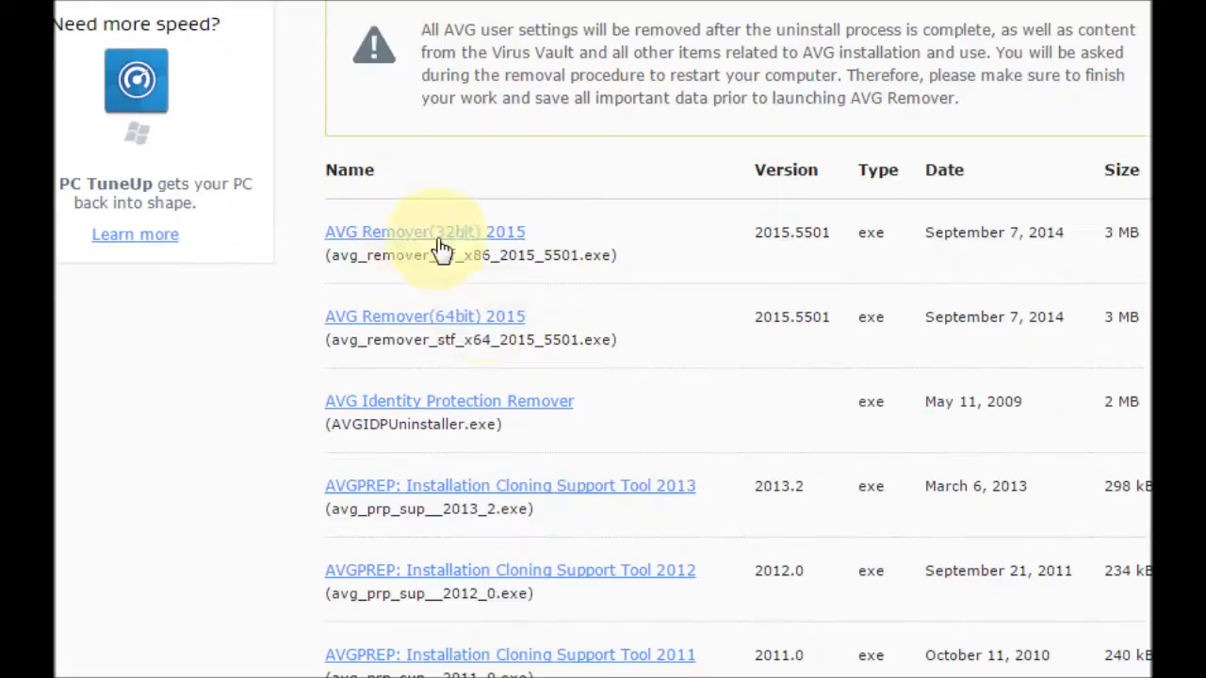
mouse_move(475, 329)
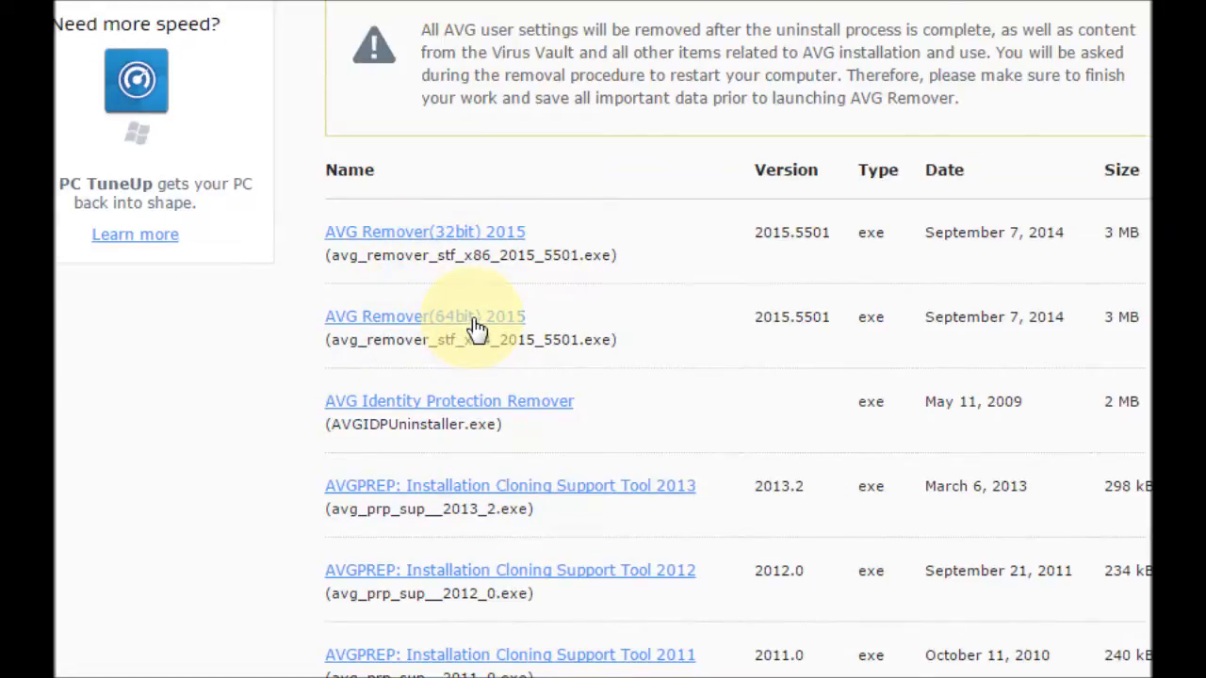
left_click(426, 316)
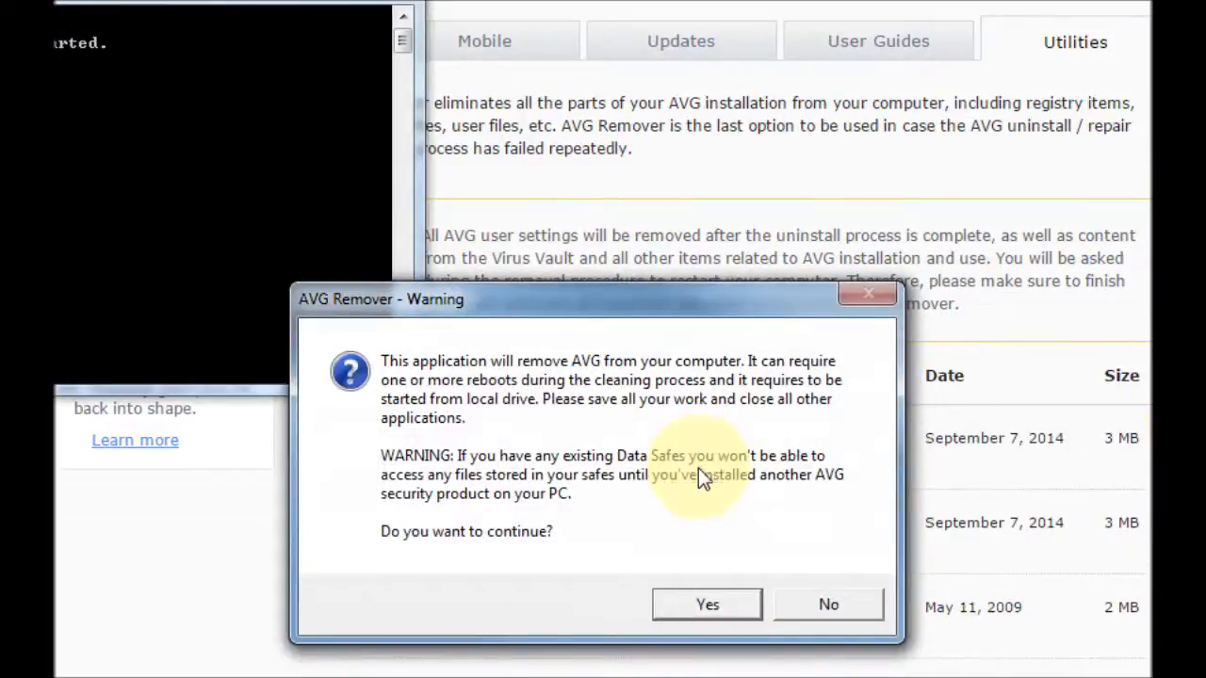
mouse_move(337, 332)
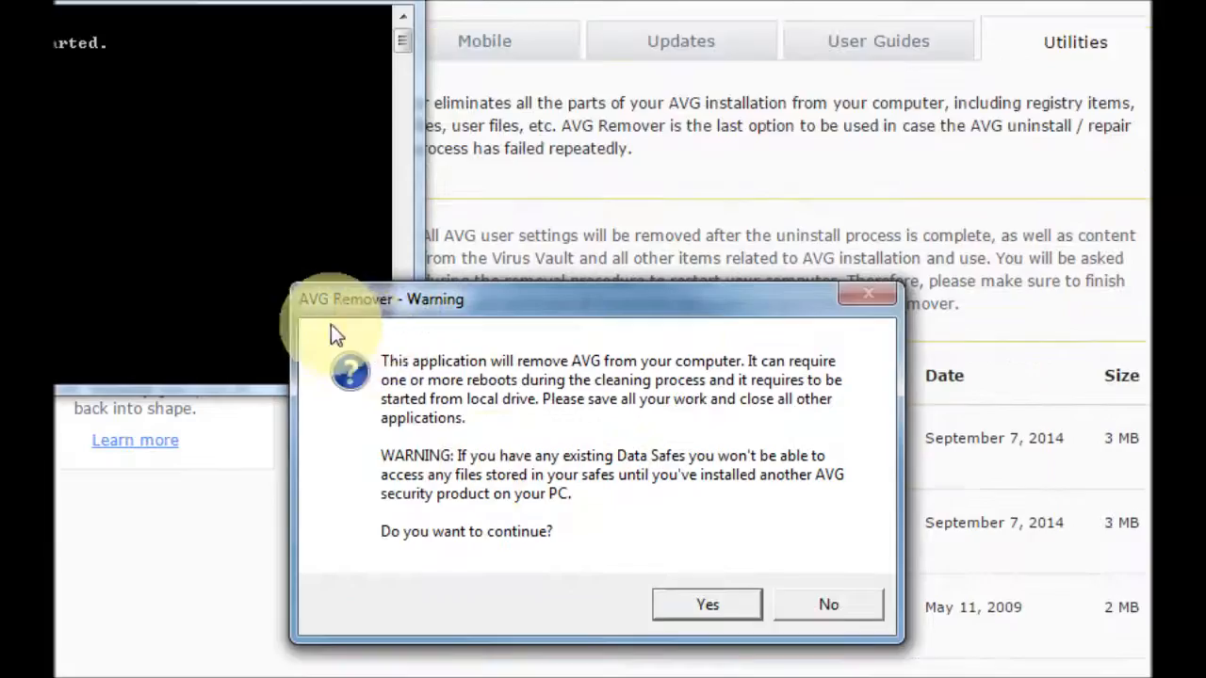
mouse_move(617, 377)
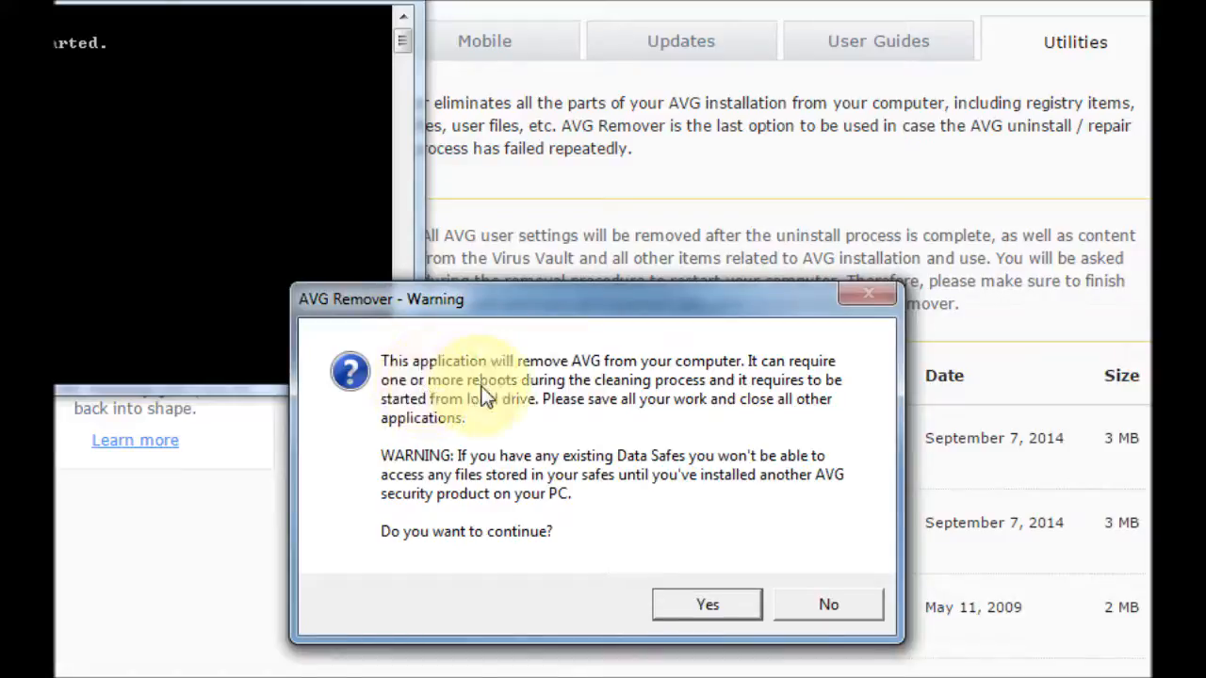
mouse_move(606, 396)
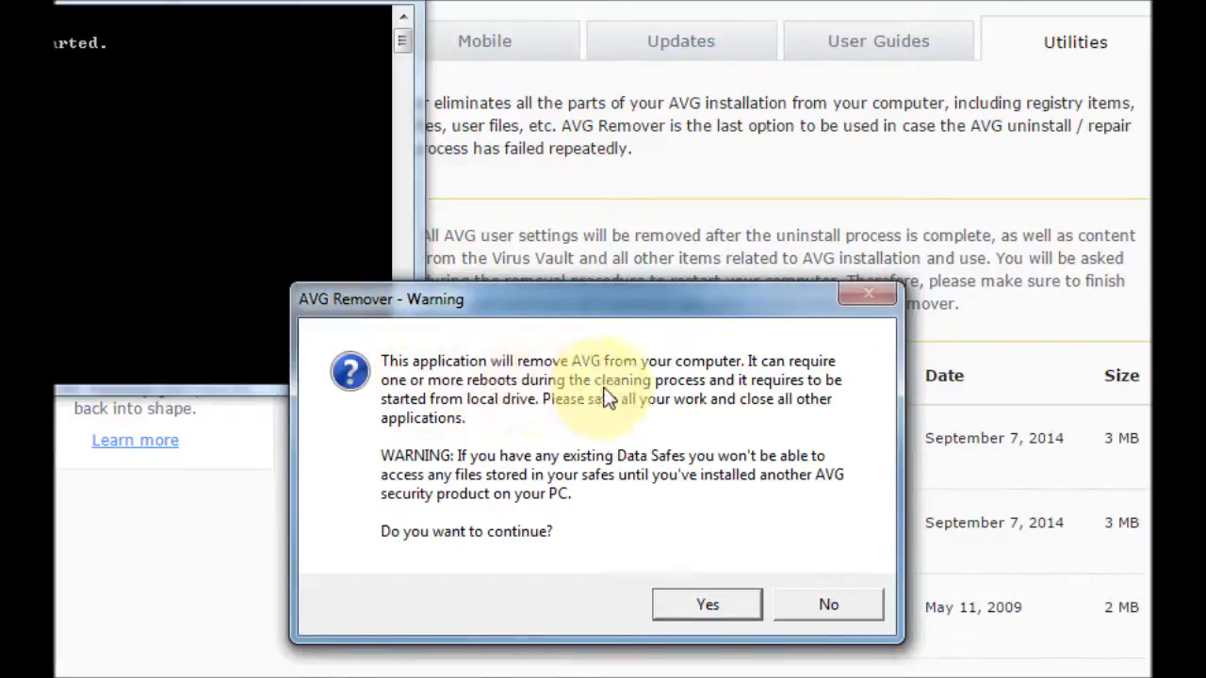
mouse_move(619, 418)
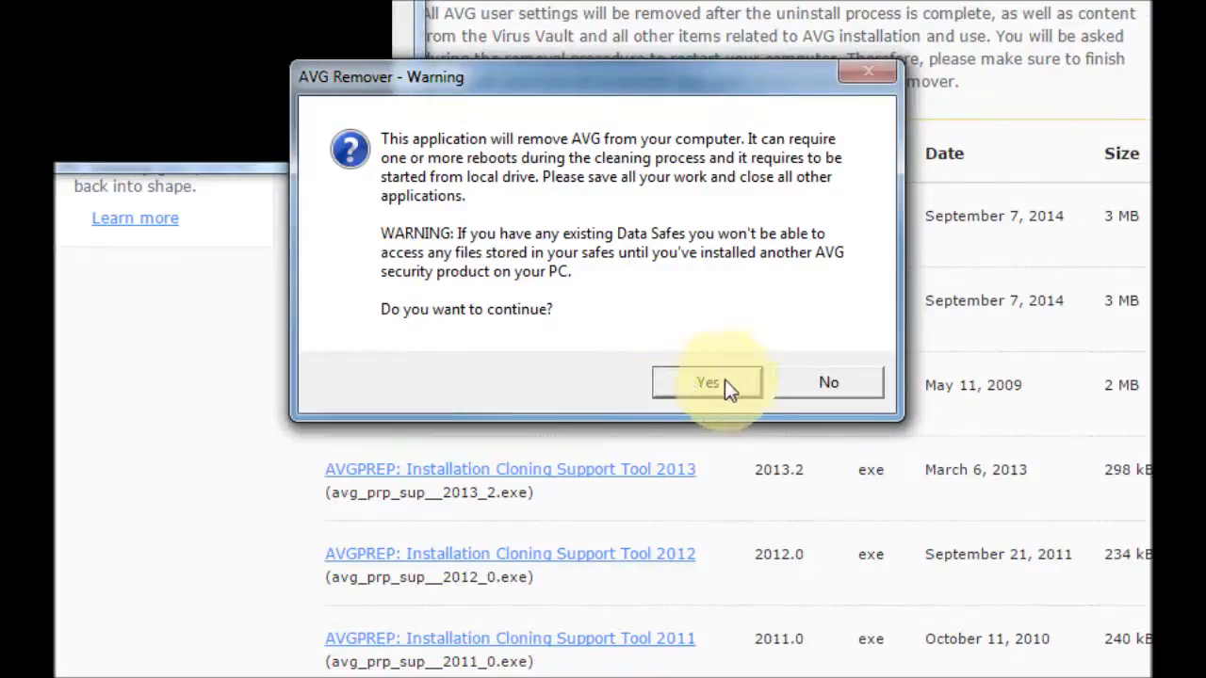
mouse_move(632, 305)
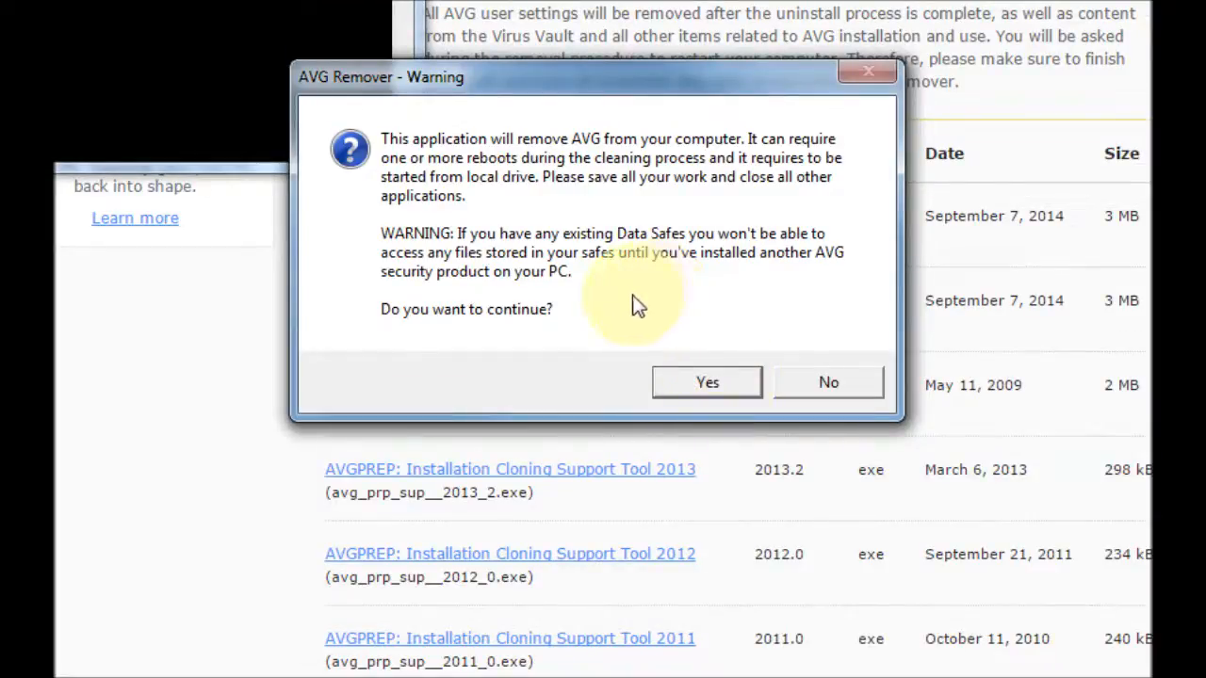
mouse_move(631, 287)
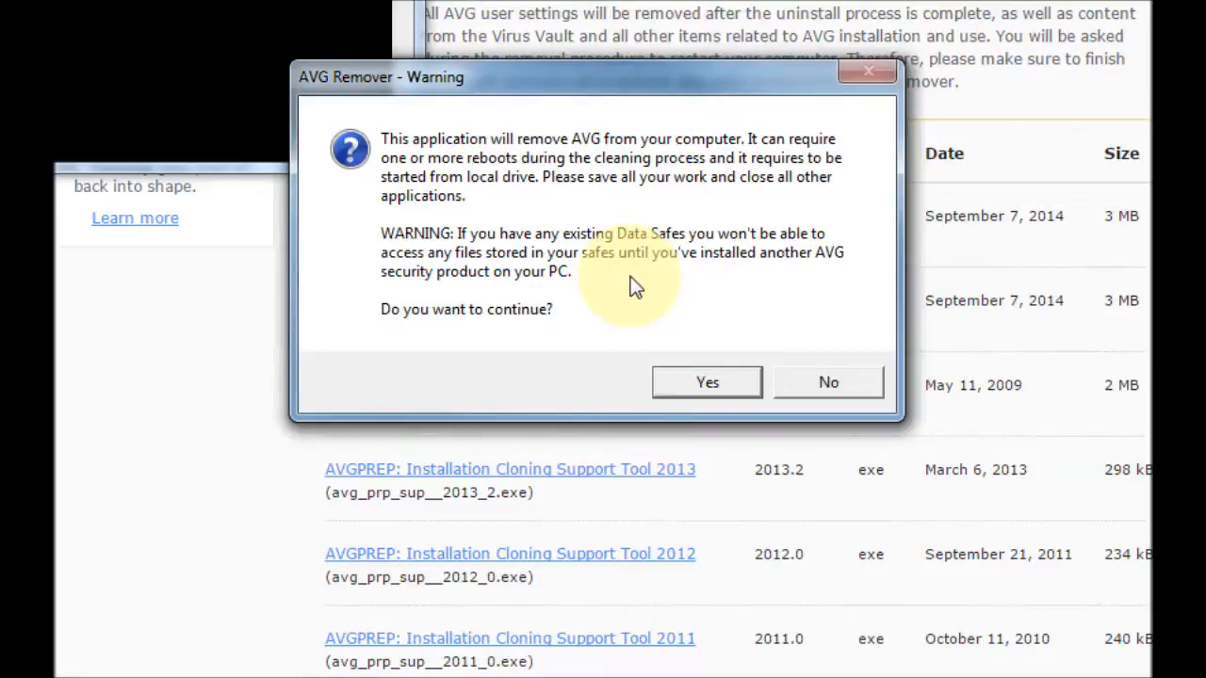
mouse_move(640, 287)
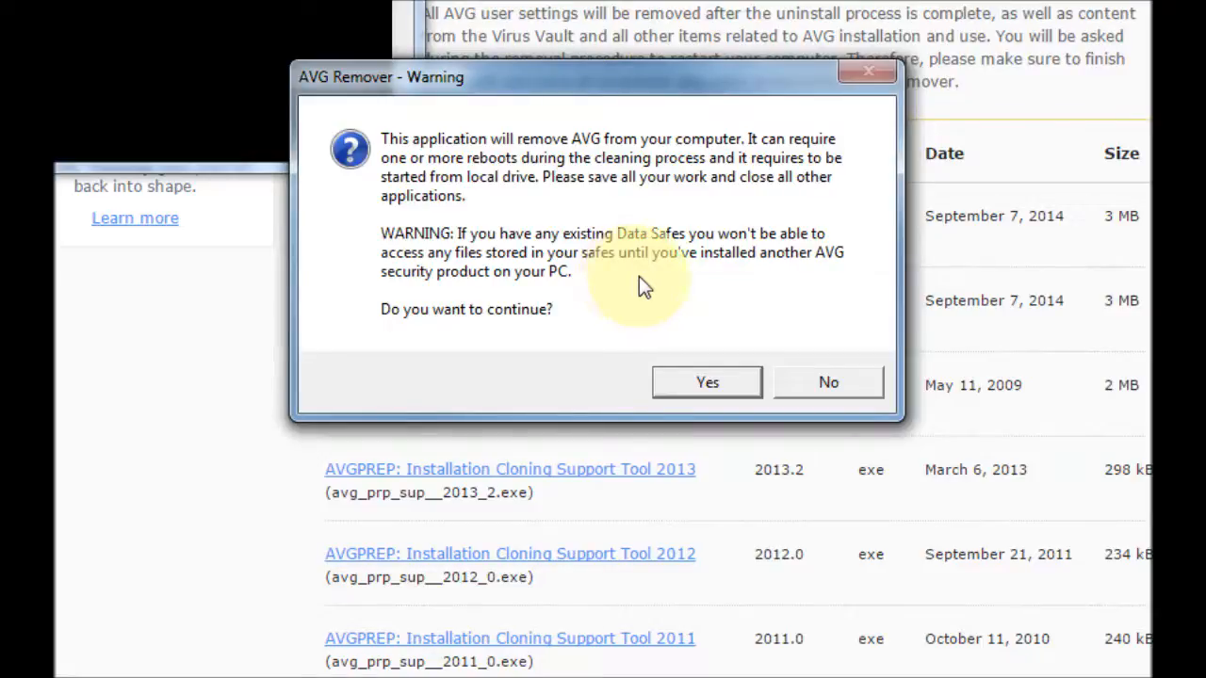